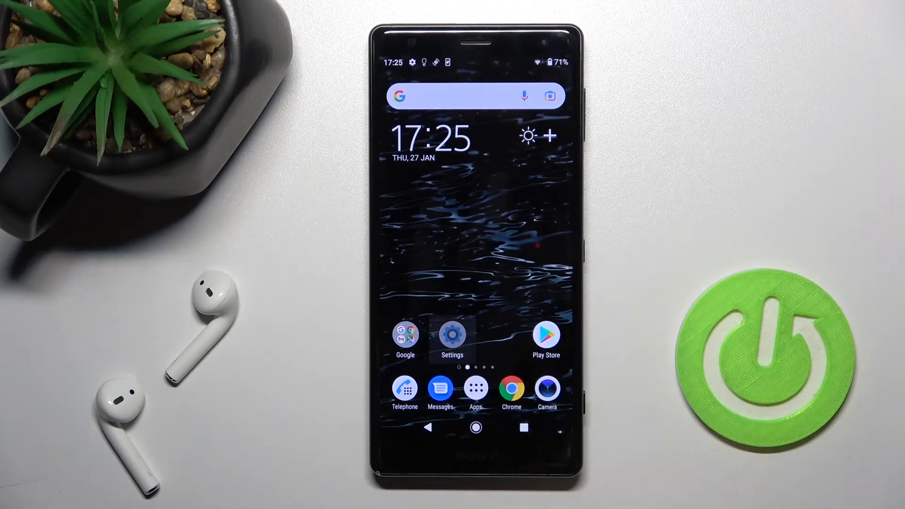
Step: Go from the home screen into Settings and then into the System section
left_click(452, 337)
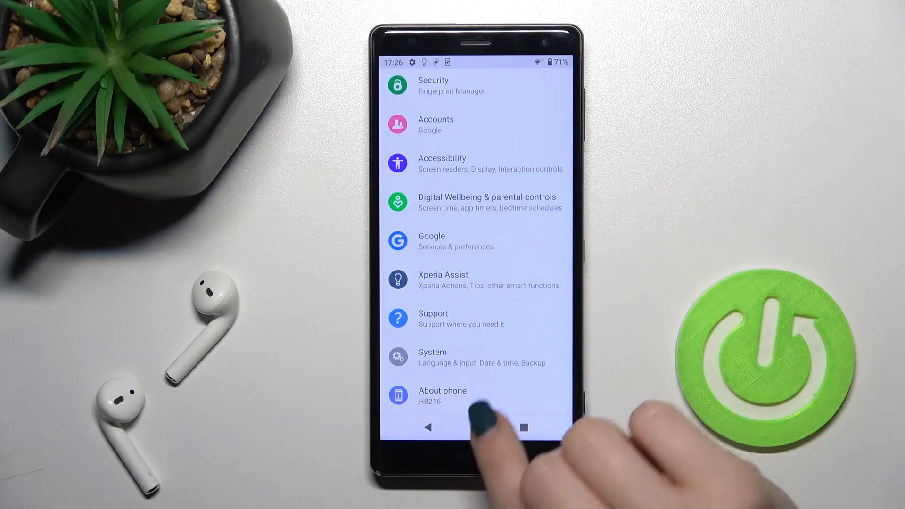
left_click(442, 396)
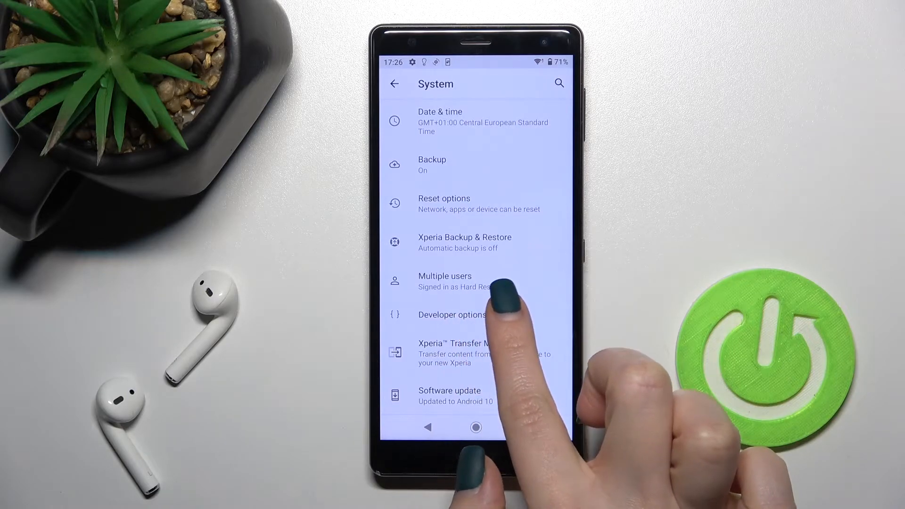
Step: Switch the Developer options page from On to Off, greying out its entries
left_click(451, 315)
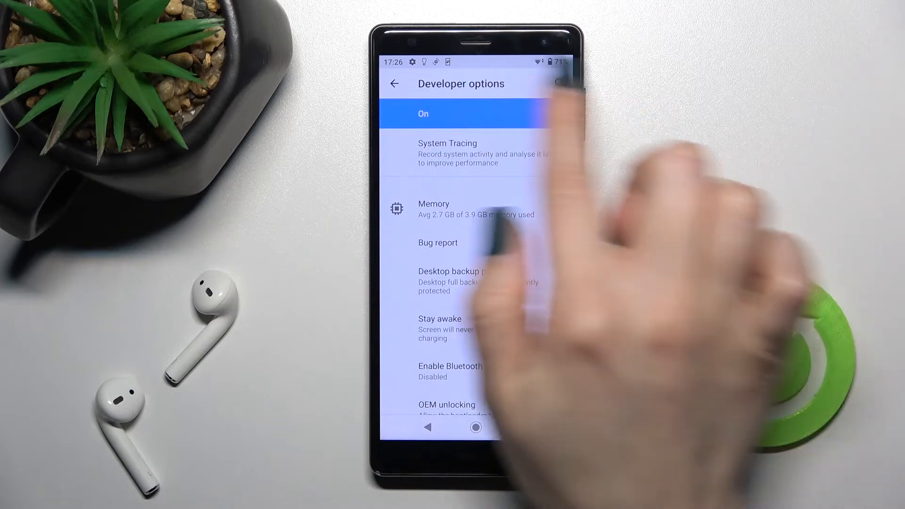
left_click(558, 84)
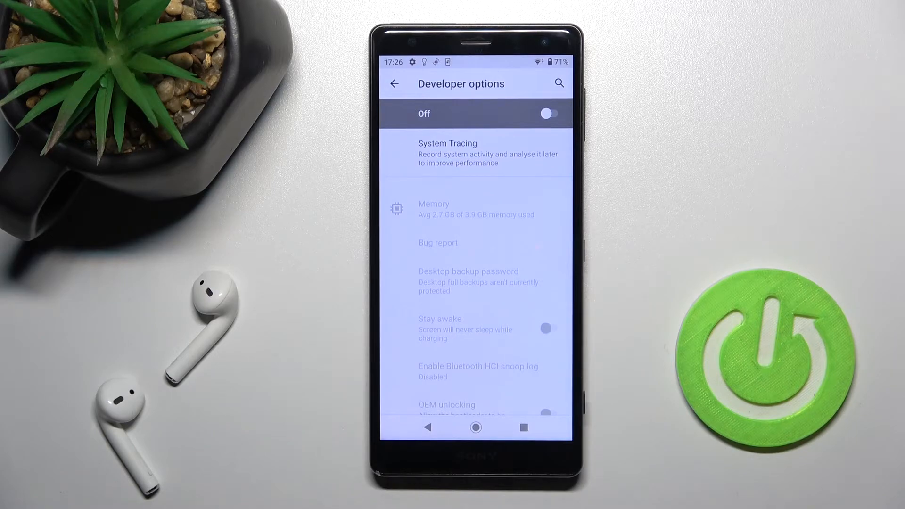
Step: Back out to the System list, now without Developer options, and return home
left_click(394, 84)
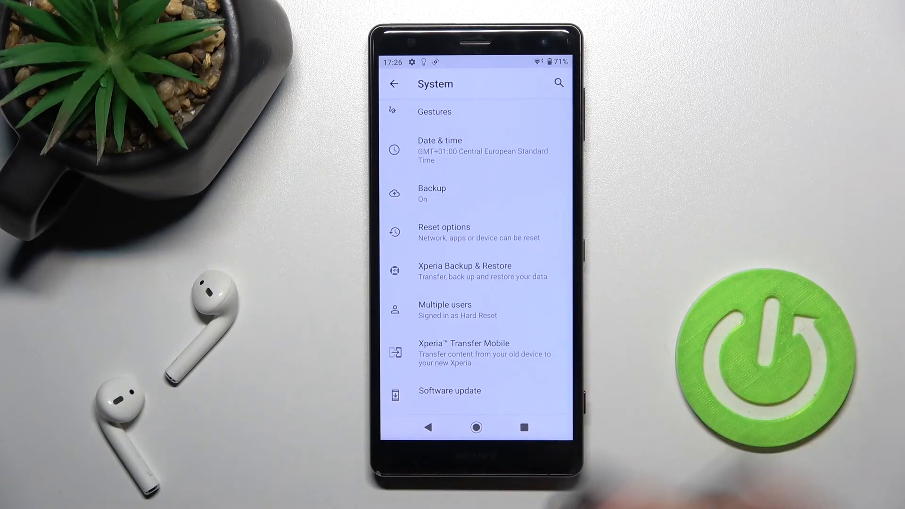
left_click(475, 427)
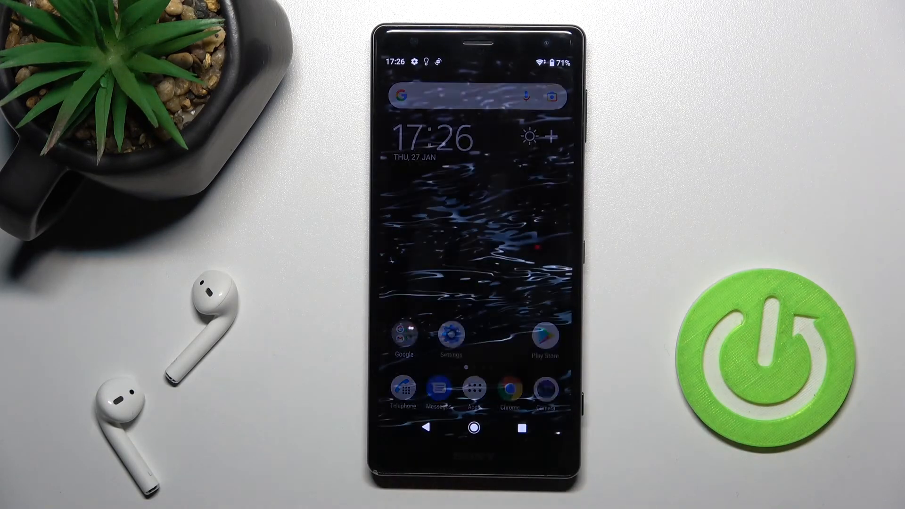